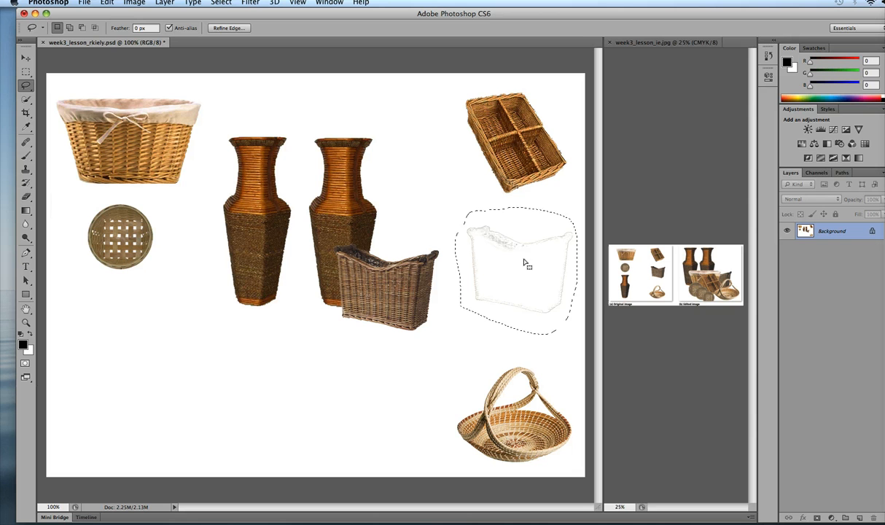
{"action": "mouse_move", "coordinate": [490, 254]}
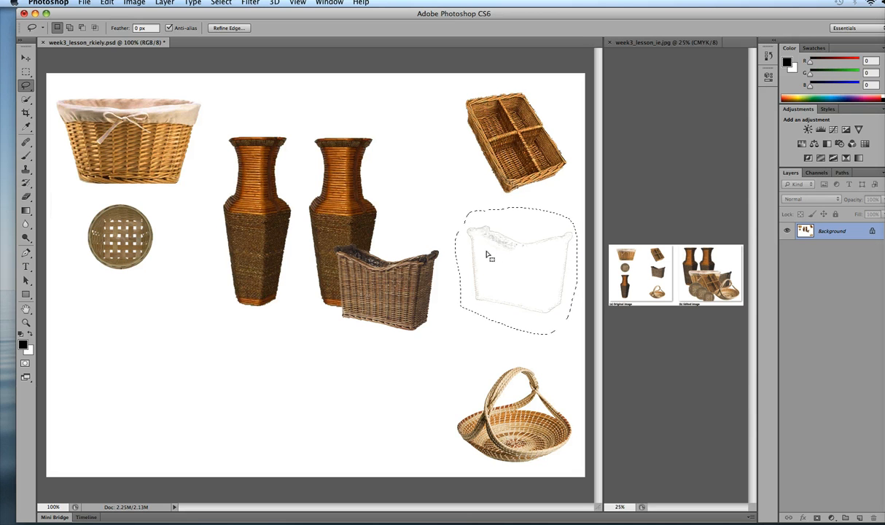
{"action": "mouse_move", "coordinate": [191, 375]}
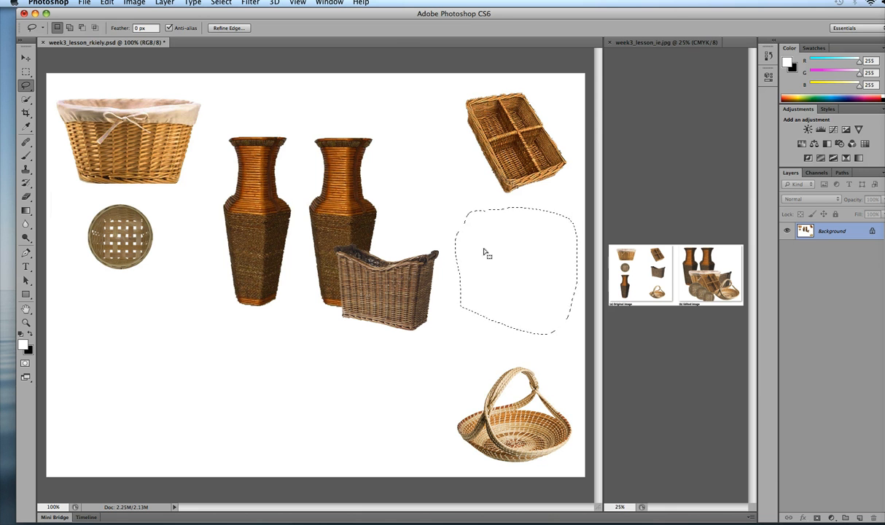
{"action": "mouse_move", "coordinate": [474, 307]}
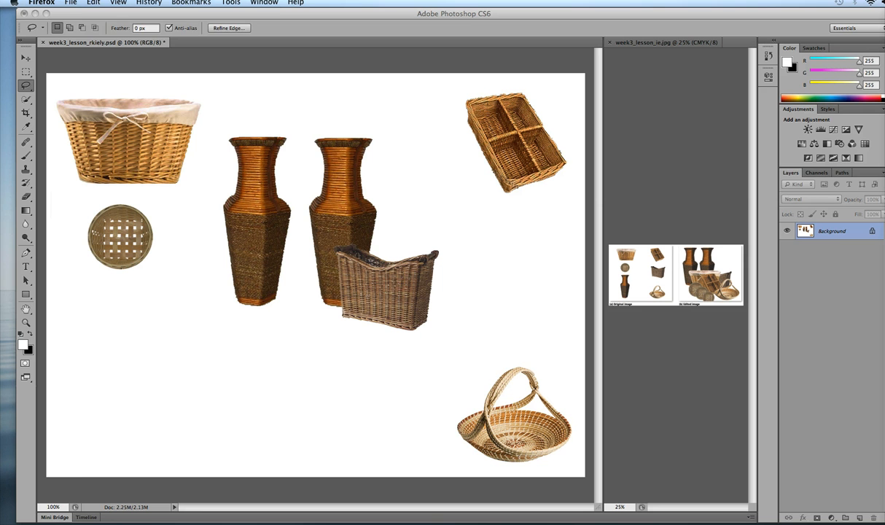
- Bring the Photoshop document back into focus after the white fill and deselect
{"action": "left_click", "coordinate": [12, 56]}
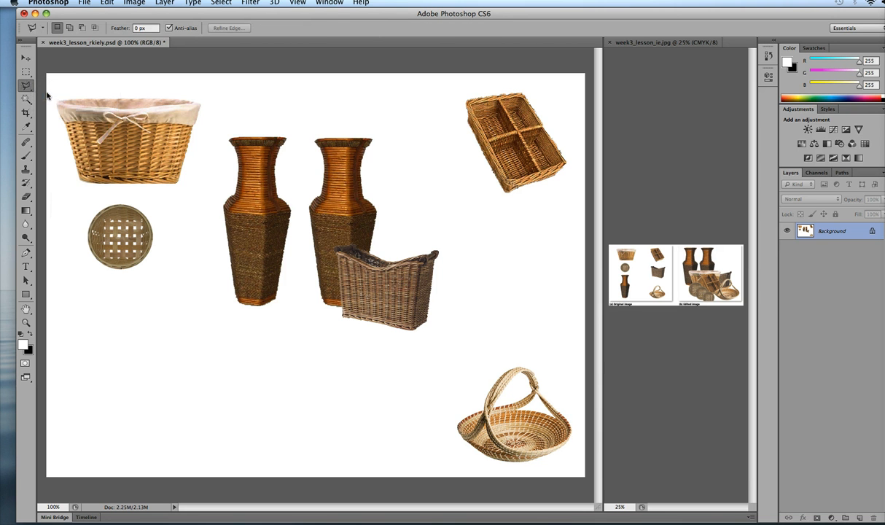
{"action": "mouse_move", "coordinate": [124, 233]}
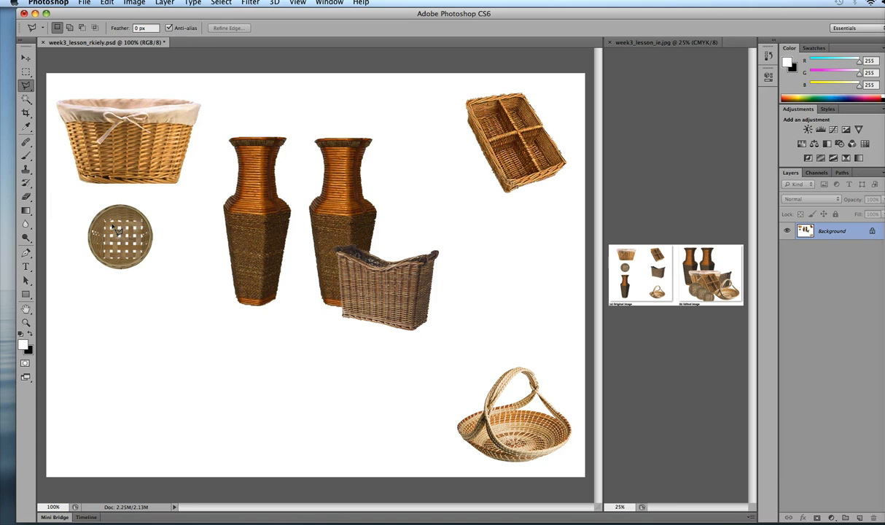
{"action": "mouse_move", "coordinate": [210, 210]}
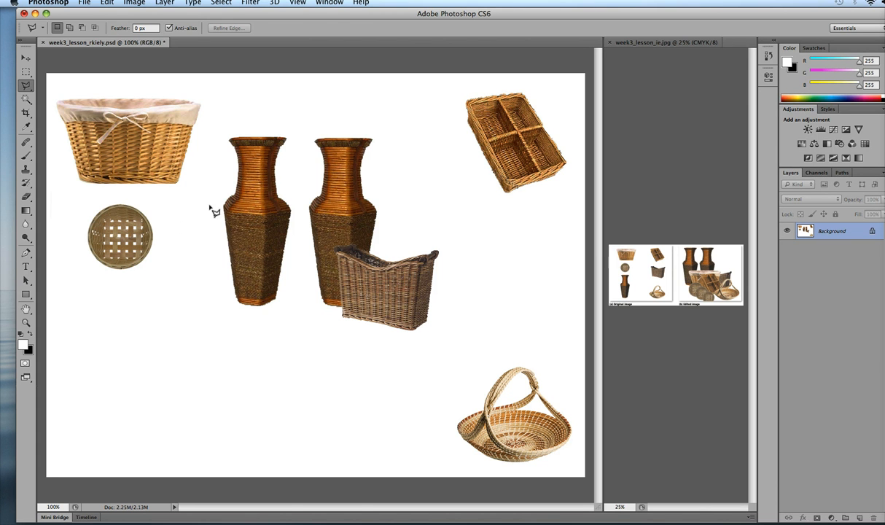
{"action": "mouse_move", "coordinate": [58, 98]}
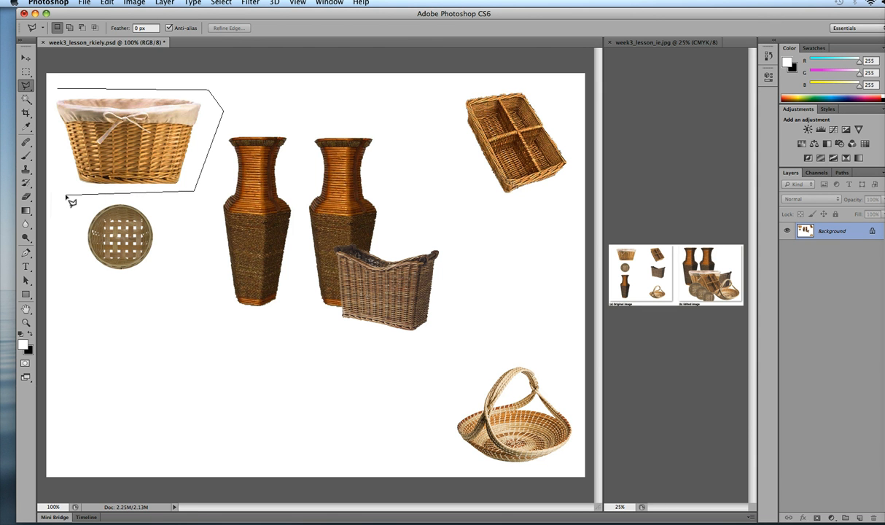
{"action": "mouse_move", "coordinate": [53, 117]}
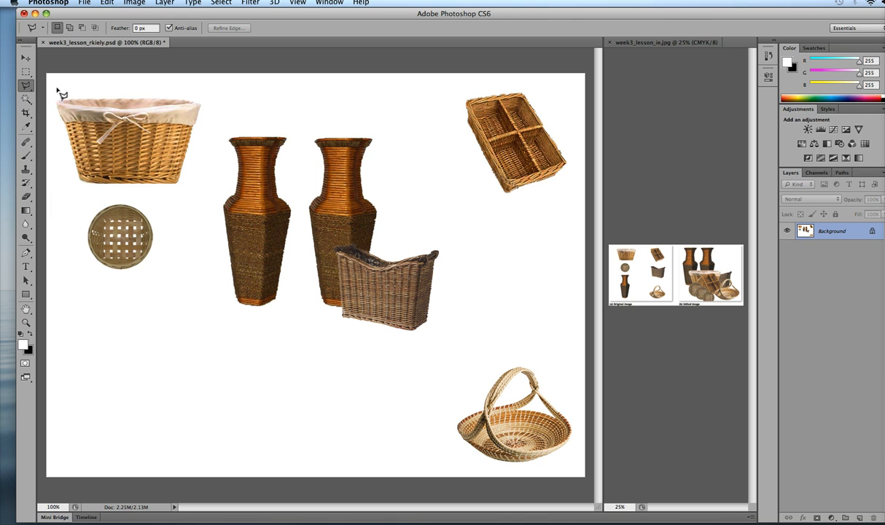
- Trace a loose polygonal lasso outline around the cloth-lined basket at top-left
{"action": "left_click_drag", "start_coordinate": [56, 93], "coordinate": [223, 191]}
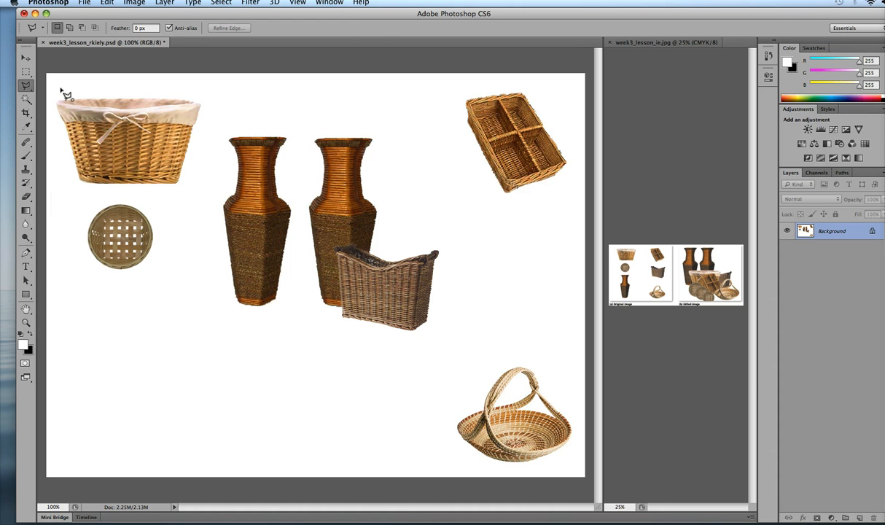
{"action": "left_click_drag", "start_coordinate": [64, 87], "coordinate": [205, 97]}
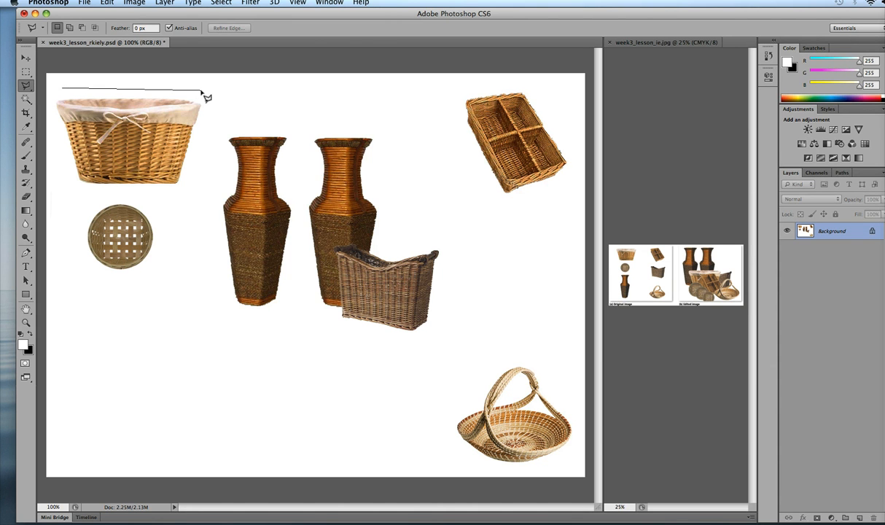
{"action": "left_click_drag", "start_coordinate": [206, 97], "coordinate": [198, 213]}
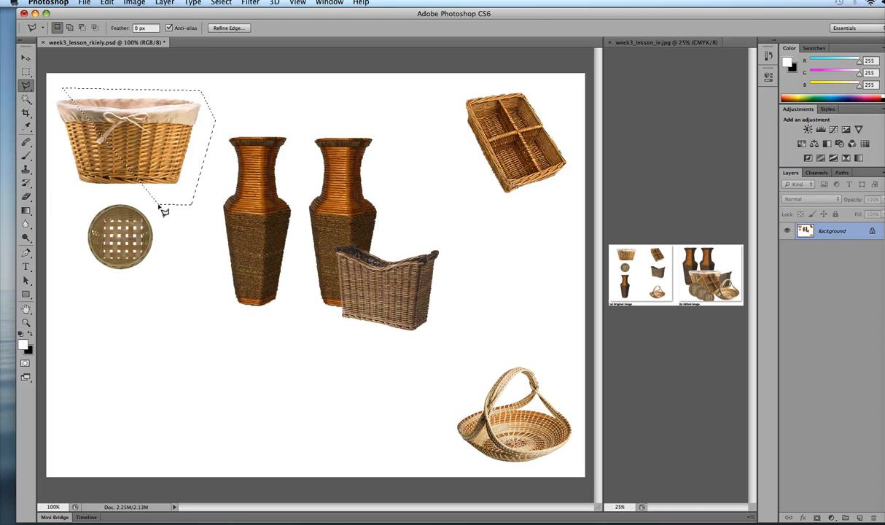
{"action": "mouse_move", "coordinate": [174, 254]}
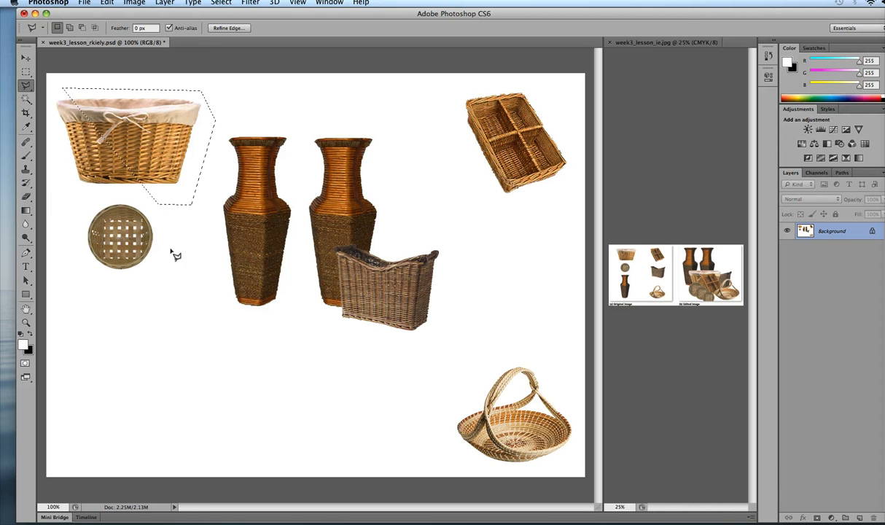
{"action": "mouse_move", "coordinate": [123, 159]}
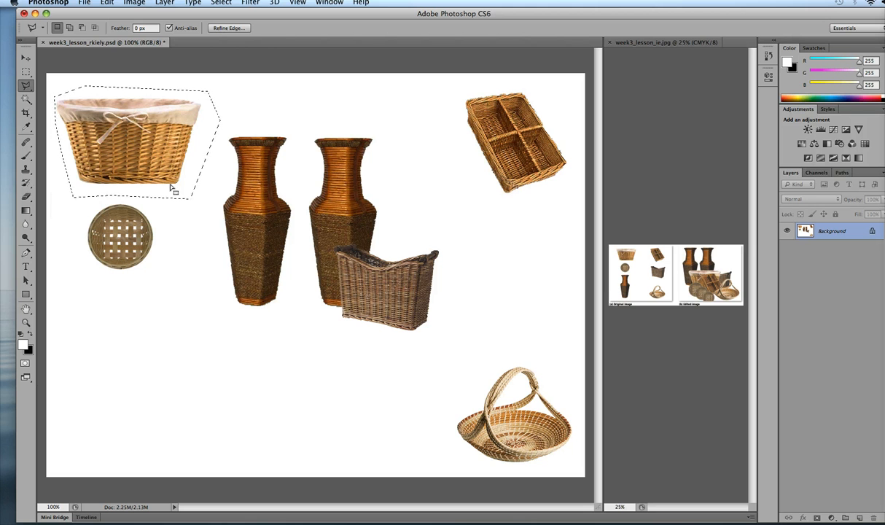
{"action": "mouse_move", "coordinate": [140, 194]}
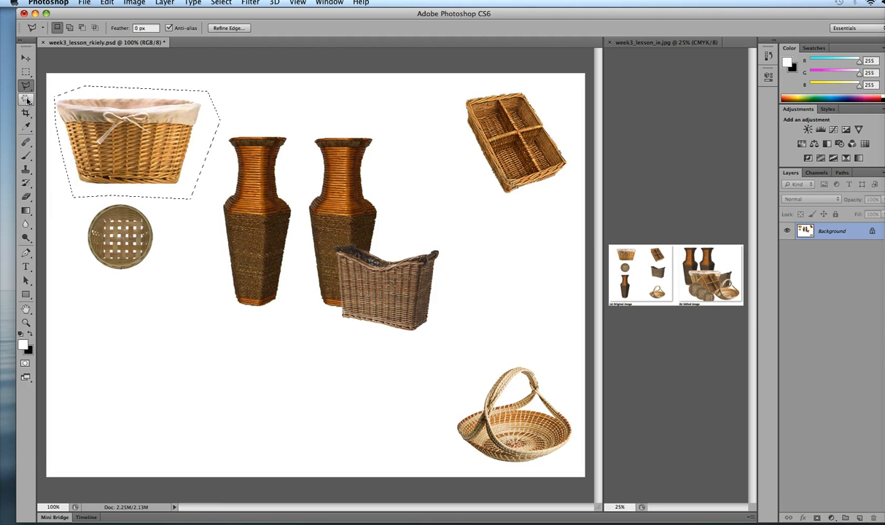
- Switch to the Magic Wand at tolerance 15 to subtract the white background
{"action": "left_click", "coordinate": [14, 98]}
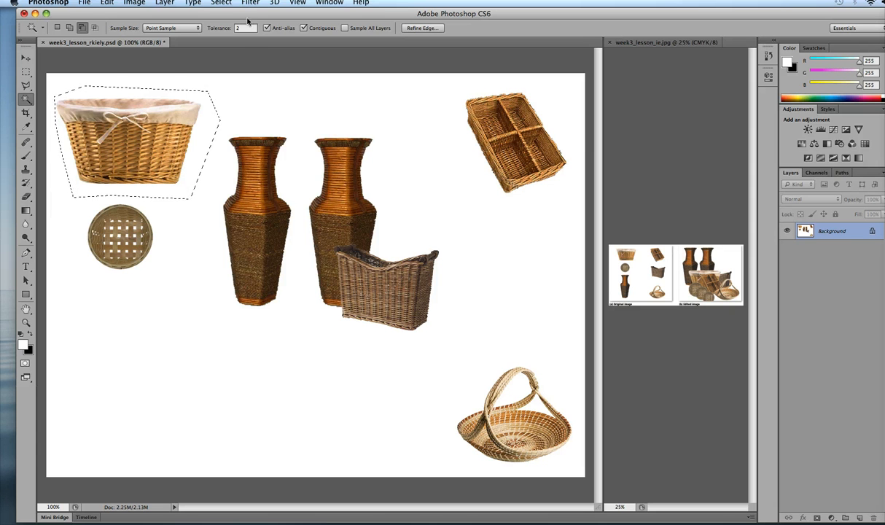
{"action": "left_click", "coordinate": [243, 28]}
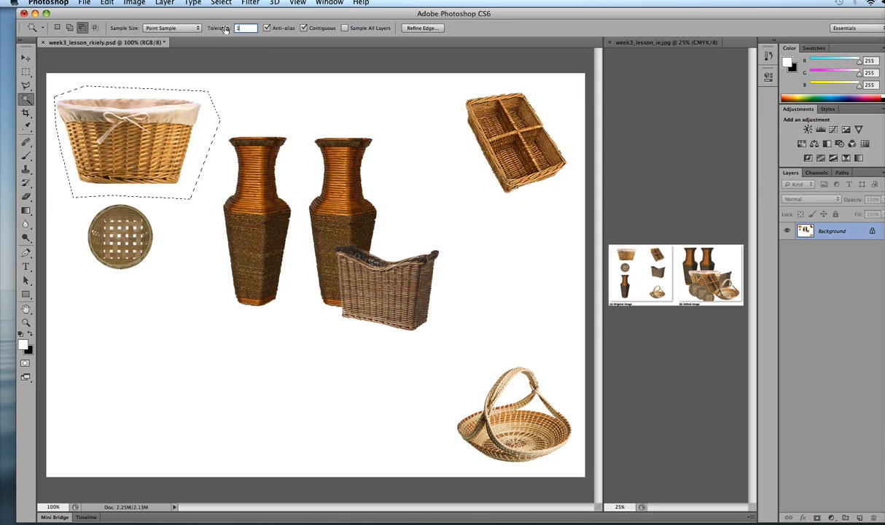
{"action": "type", "text": "15"}
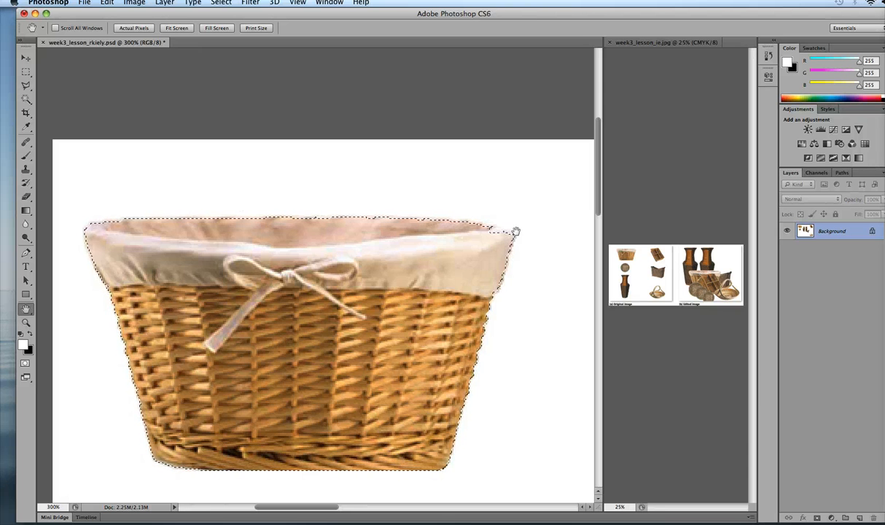
{"action": "mouse_move", "coordinate": [241, 38]}
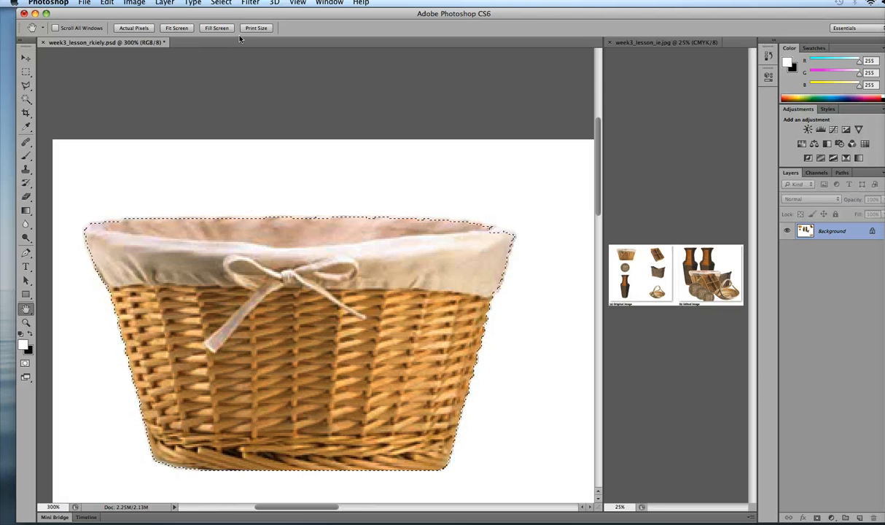
- Open Refine Edge from the Rectangular Marquee Tool's options bar
{"action": "left_click", "coordinate": [14, 74]}
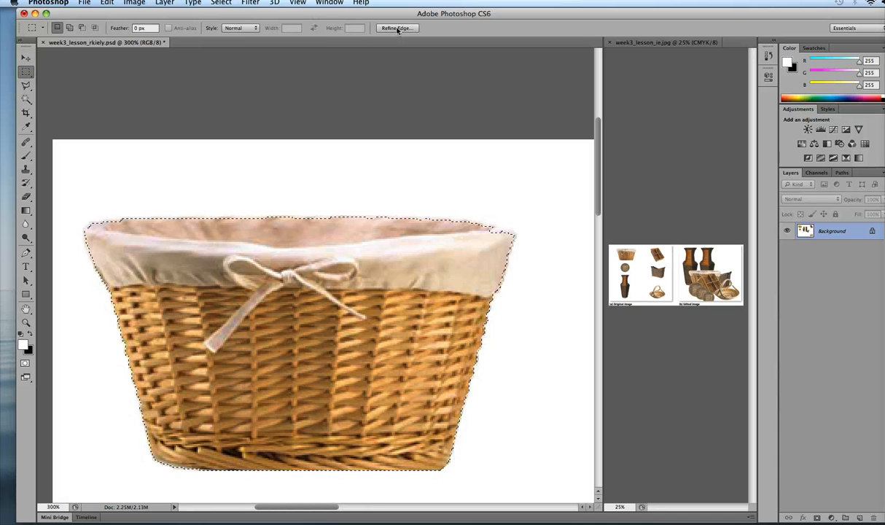
{"action": "left_click", "coordinate": [395, 28]}
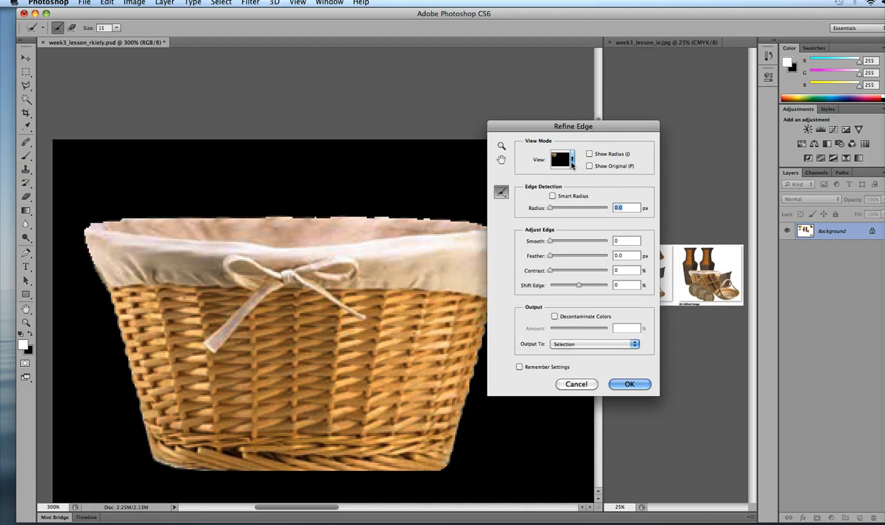
- Apply Refine Edge with radius 20.8 px, contrast 0, shift edge +15%, smooth 15, feather 1 px
{"action": "left_click", "coordinate": [553, 196]}
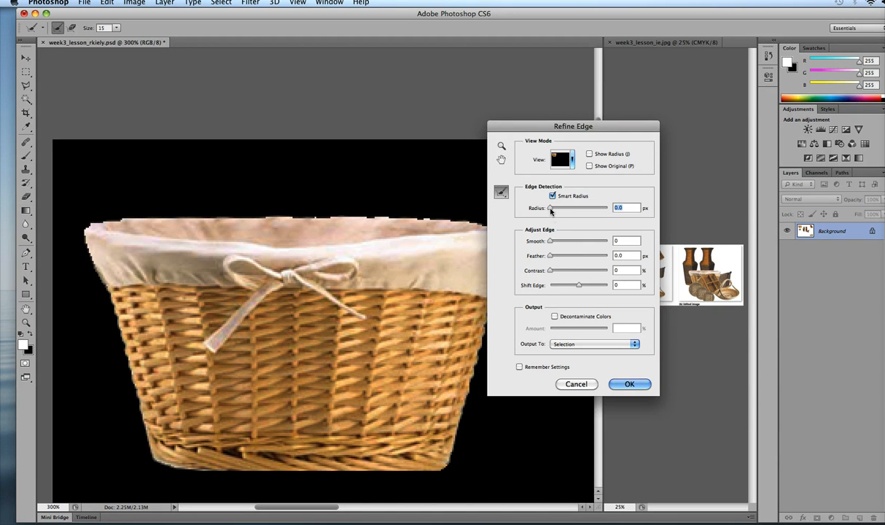
{"action": "left_click_drag", "start_coordinate": [550, 208], "coordinate": [577, 208]}
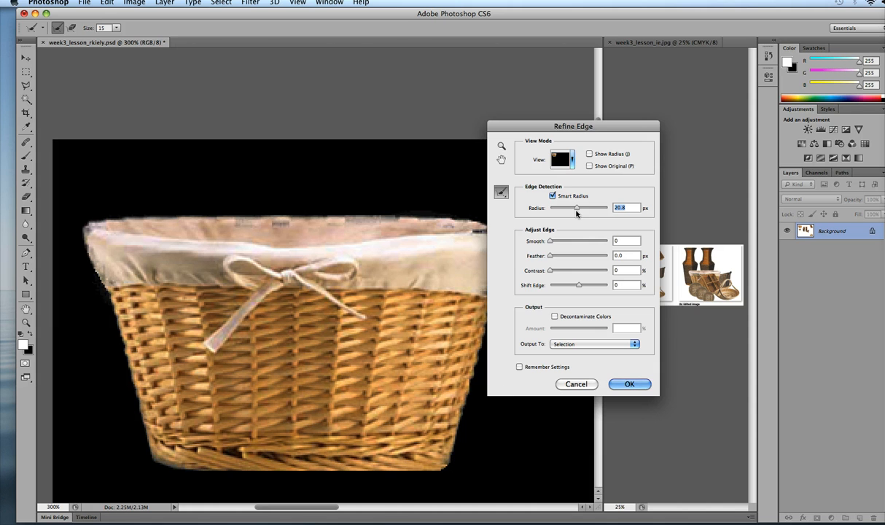
{"action": "mouse_move", "coordinate": [577, 210]}
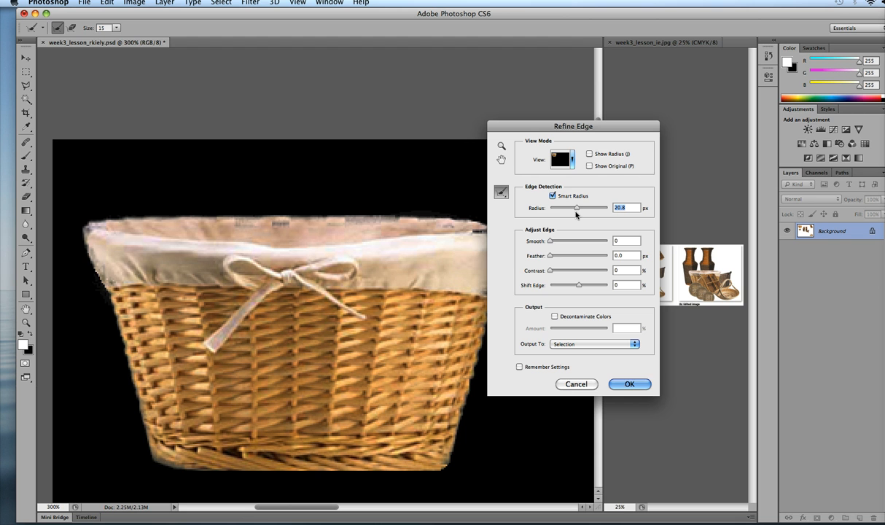
{"action": "mouse_move", "coordinate": [559, 236]}
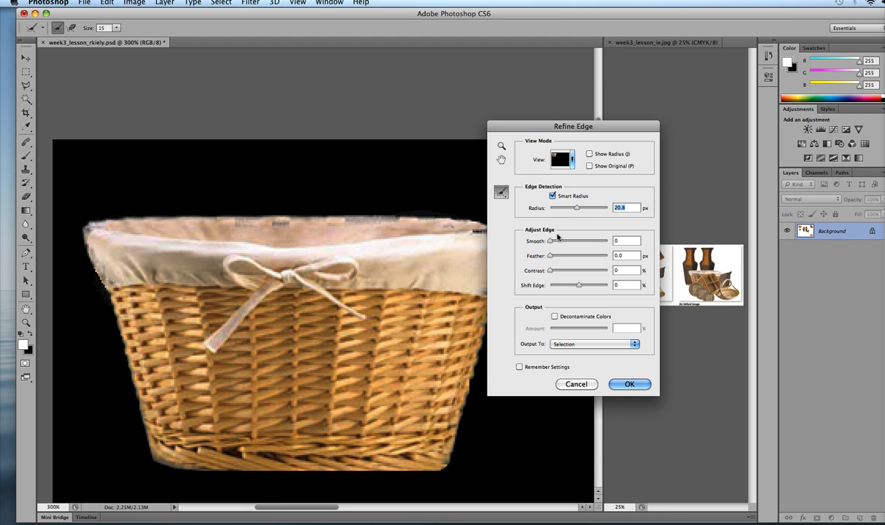
{"action": "mouse_move", "coordinate": [510, 213]}
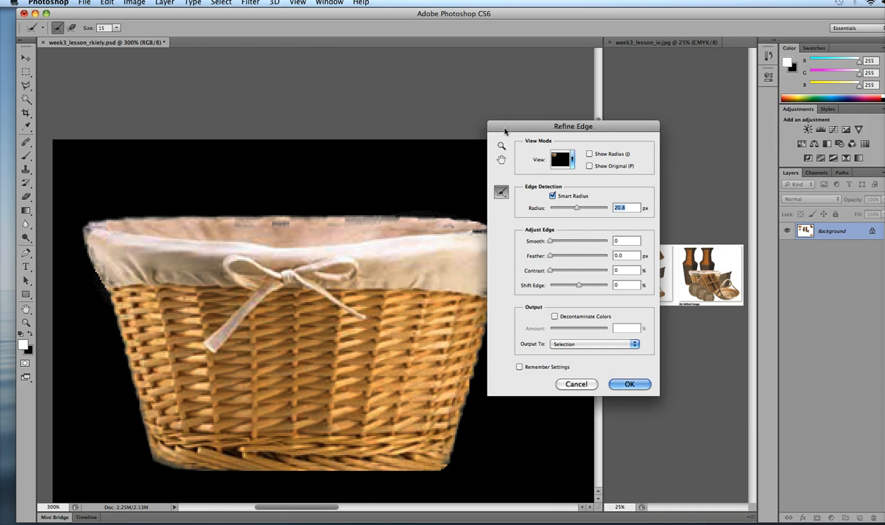
{"action": "left_click_drag", "start_coordinate": [574, 126], "coordinate": [670, 136]}
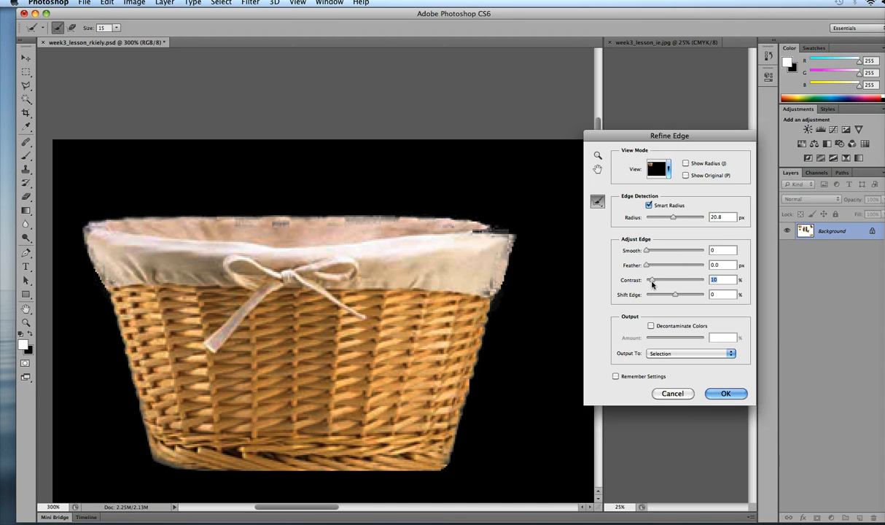
{"action": "left_click_drag", "start_coordinate": [648, 280], "coordinate": [666, 280]}
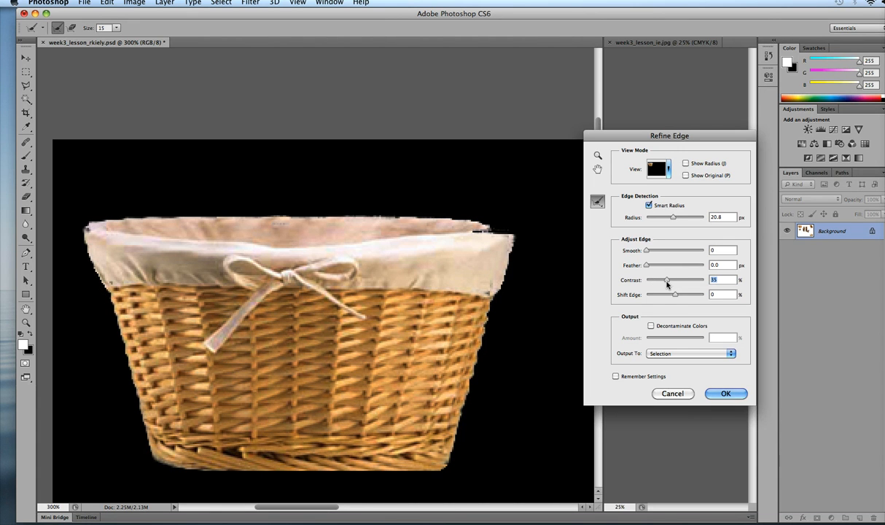
{"action": "left_click_drag", "start_coordinate": [666, 280], "coordinate": [684, 280]}
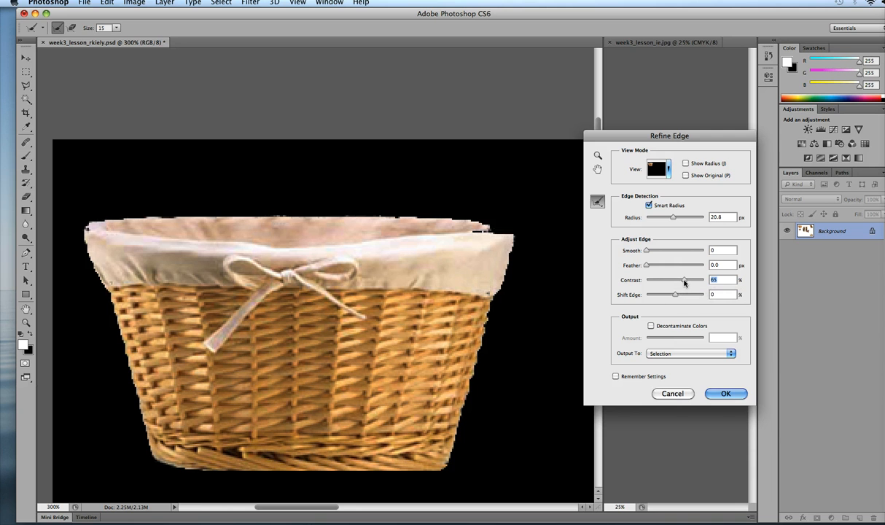
{"action": "left_click_drag", "start_coordinate": [684, 280], "coordinate": [645, 280]}
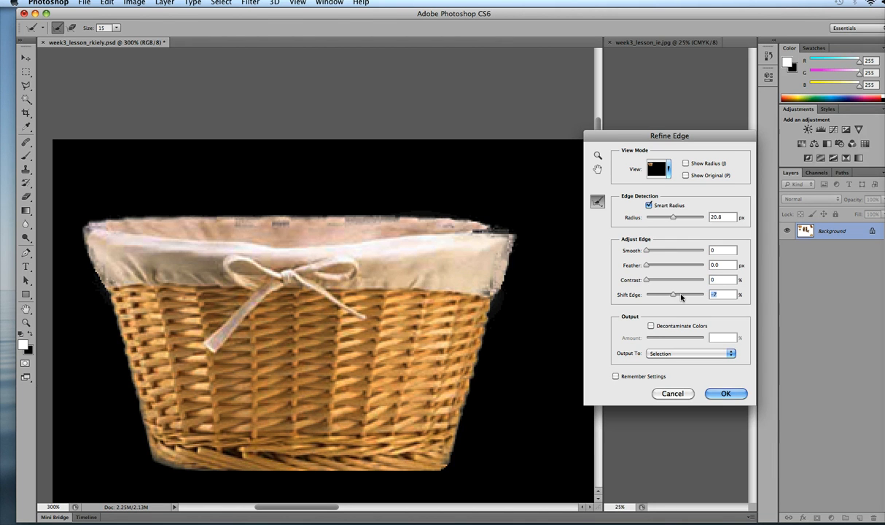
{"action": "left_click_drag", "start_coordinate": [672, 293], "coordinate": [679, 294]}
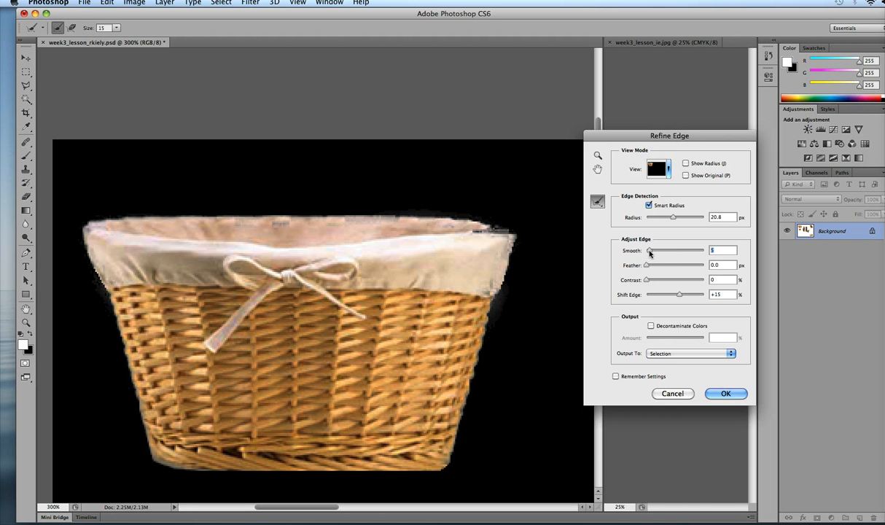
{"action": "left_click_drag", "start_coordinate": [650, 250], "coordinate": [654, 250]}
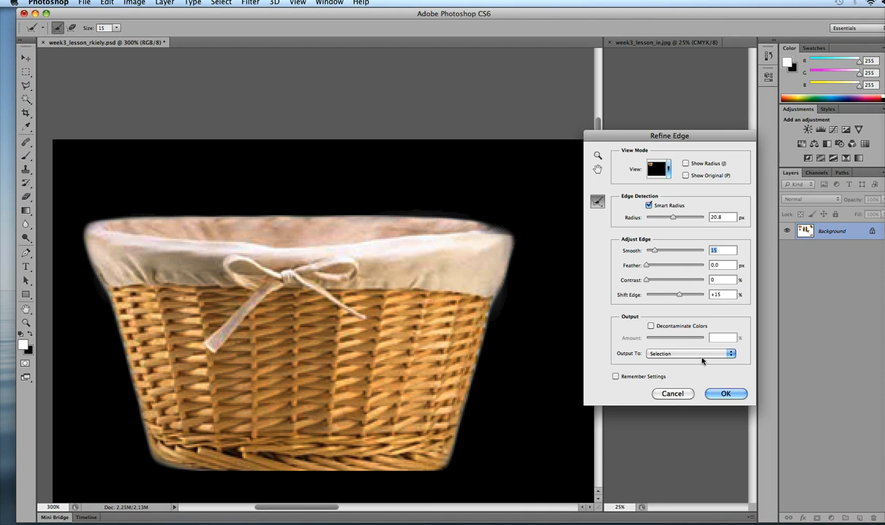
{"action": "left_click_drag", "start_coordinate": [646, 265], "coordinate": [651, 264]}
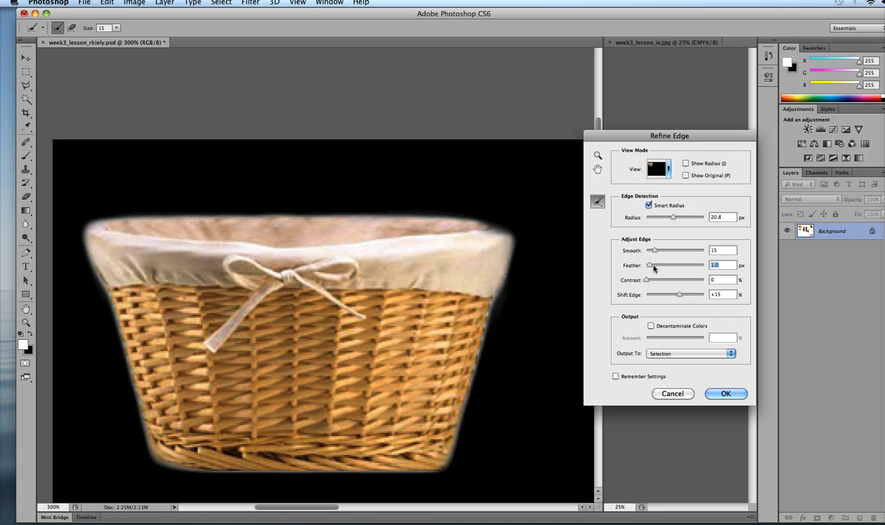
{"action": "mouse_move", "coordinate": [650, 267]}
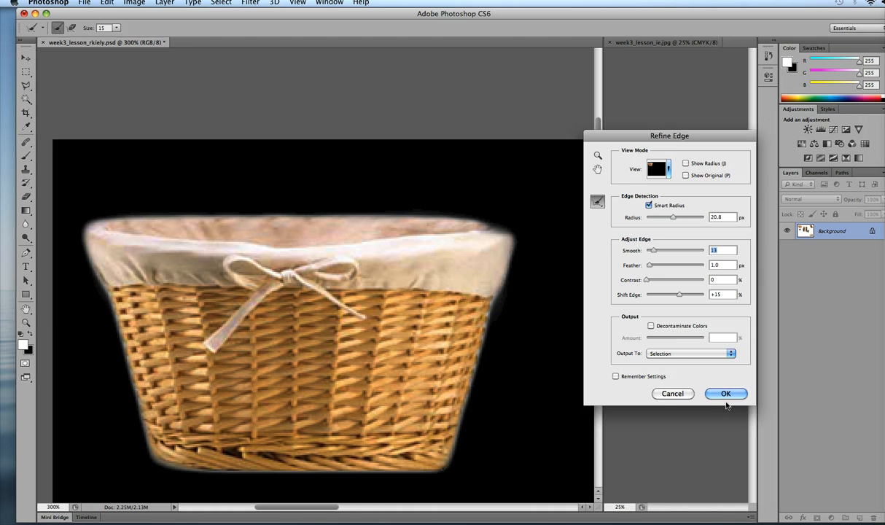
{"action": "left_click", "coordinate": [726, 394]}
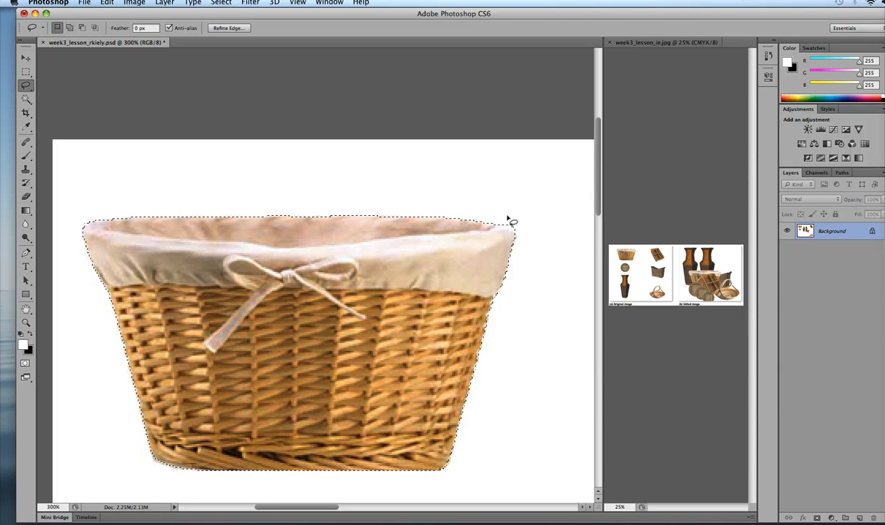
{"action": "mouse_move", "coordinate": [496, 212]}
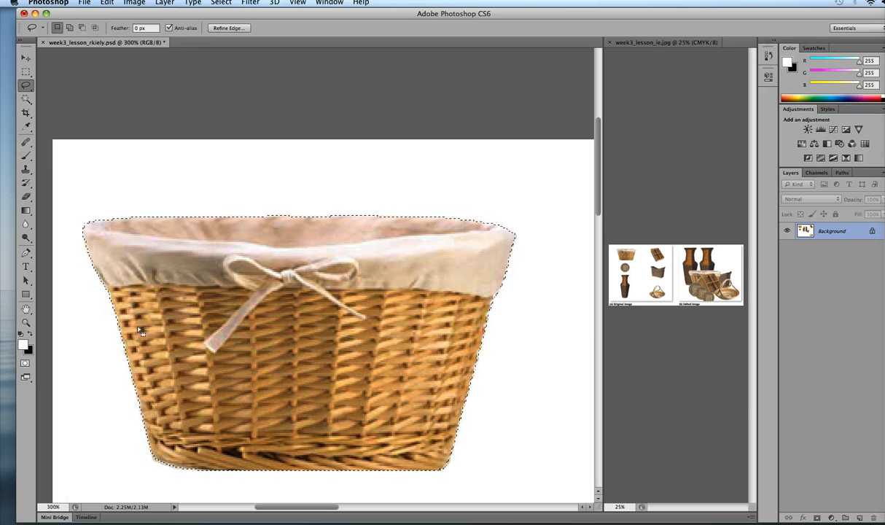
{"action": "mouse_move", "coordinate": [383, 305]}
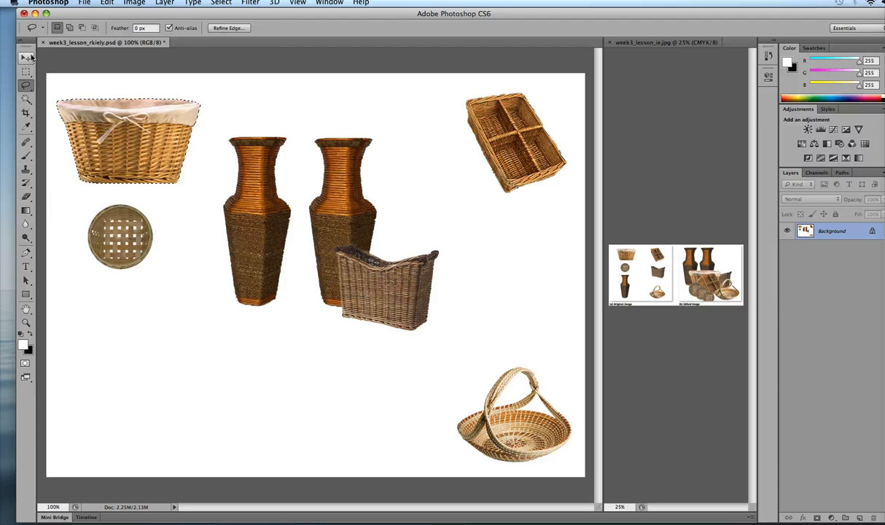
- With white as background colour, drag the basket down to the lower middle of the page
{"action": "left_click", "coordinate": [10, 57]}
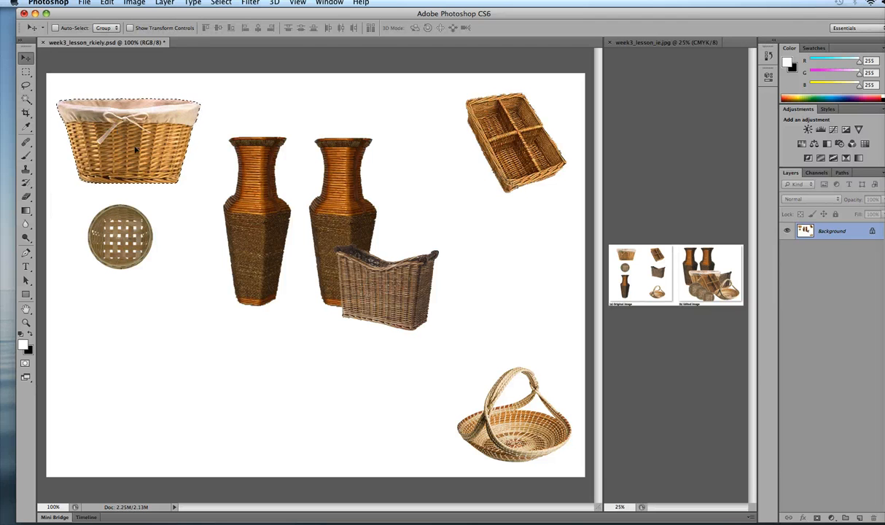
{"action": "left_click_drag", "start_coordinate": [129, 140], "coordinate": [231, 224]}
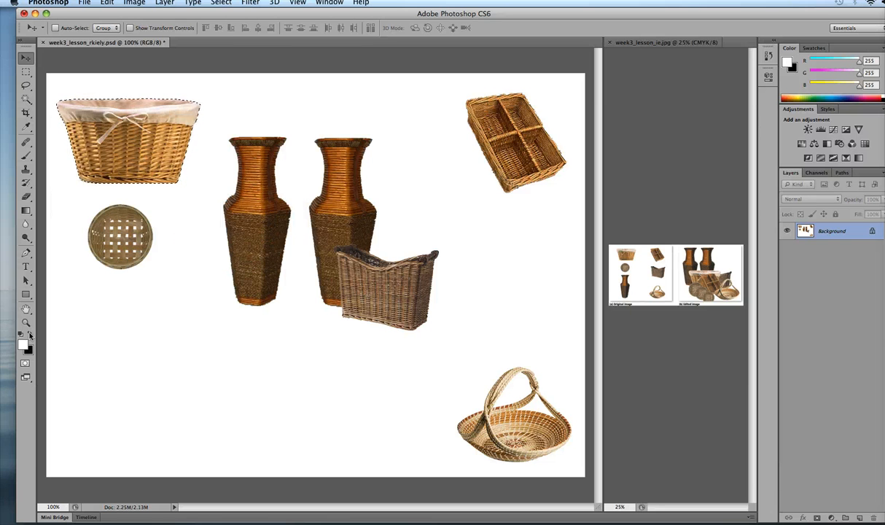
{"action": "mouse_move", "coordinate": [29, 335]}
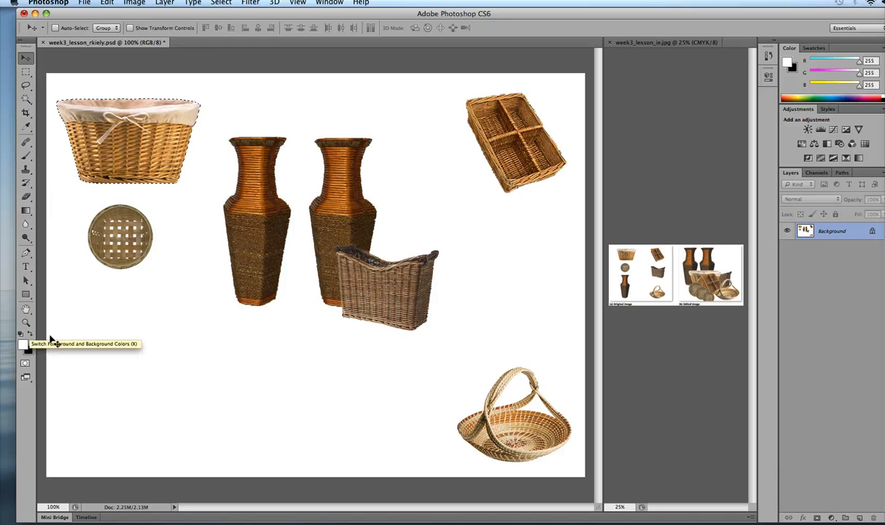
{"action": "left_click", "coordinate": [27, 344]}
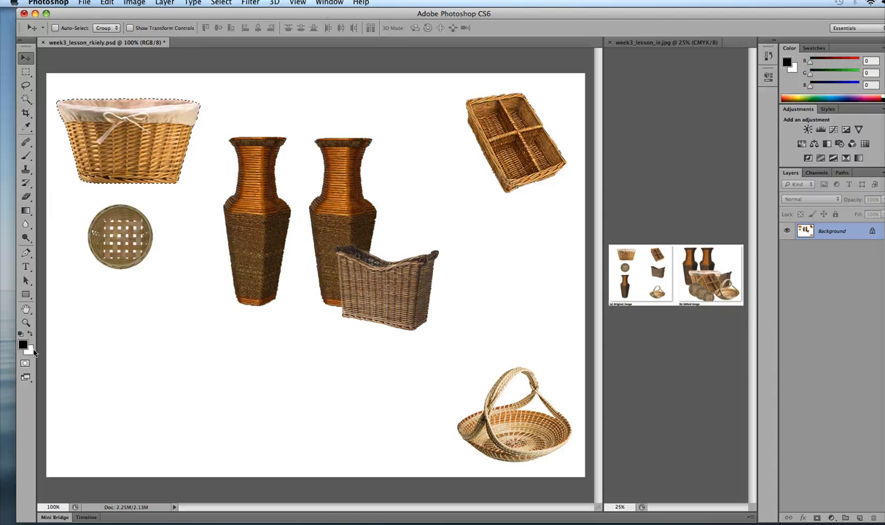
{"action": "left_click_drag", "start_coordinate": [127, 139], "coordinate": [265, 356]}
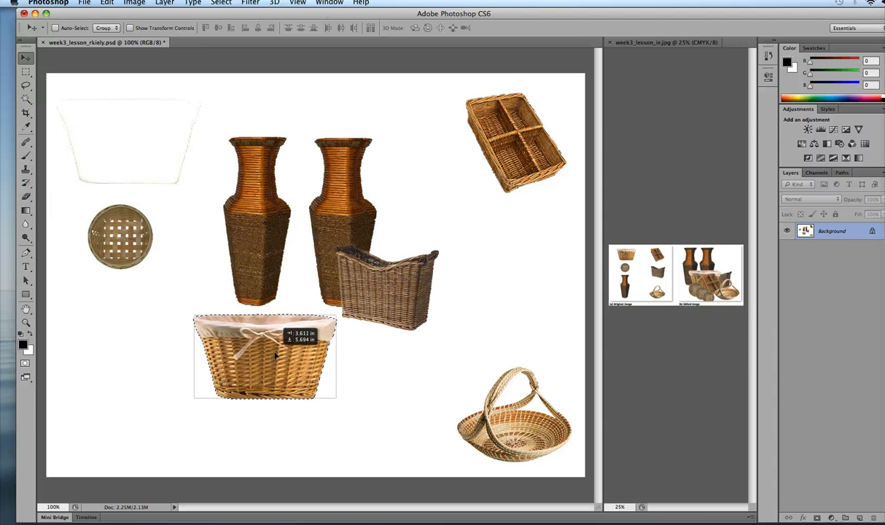